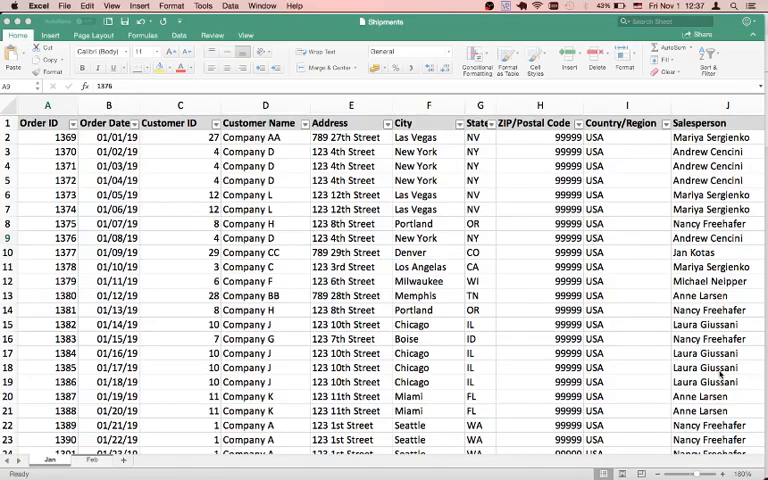
Move to a new cell below the existing notebook content.
{"action": "left_click", "coordinate": [46, 236]}
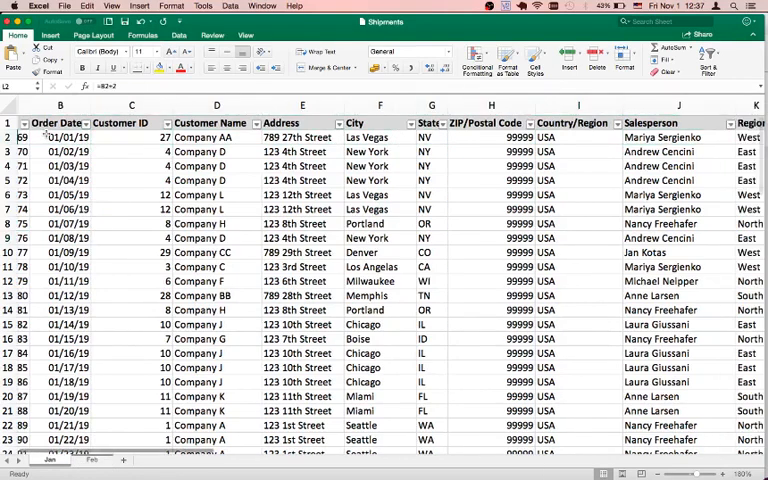
{"action": "scroll", "scroll_direction": "right", "scroll_amount": 3}
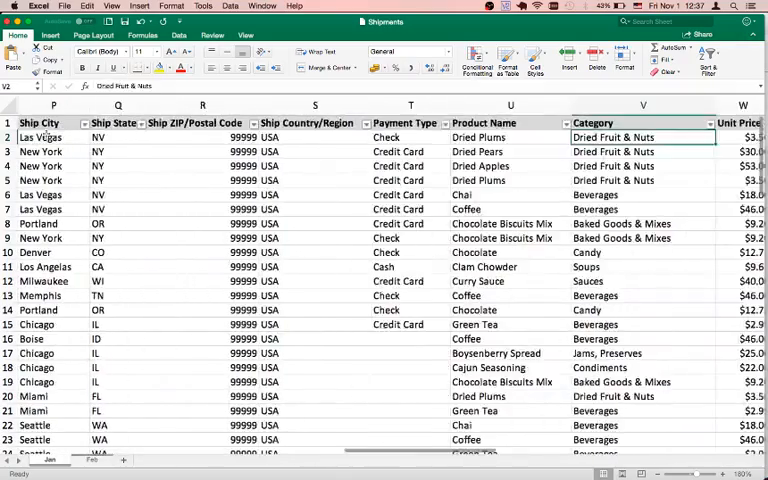
{"action": "scroll", "scroll_direction": "right", "scroll_amount": 3}
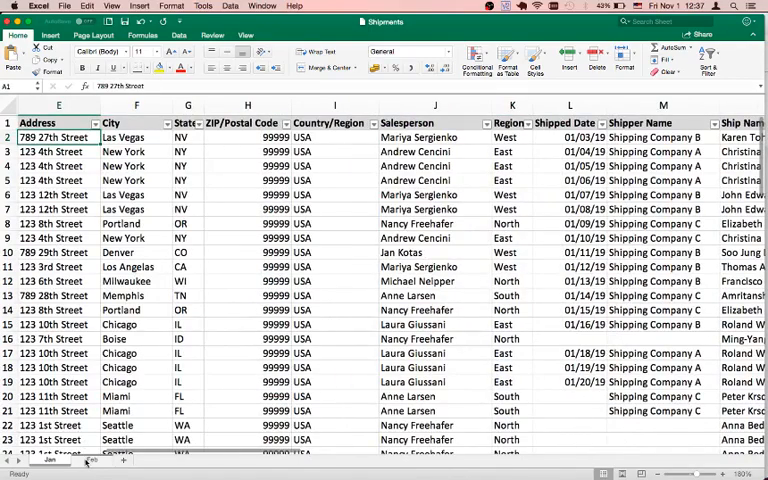
{"action": "left_click", "coordinate": [72, 460]}
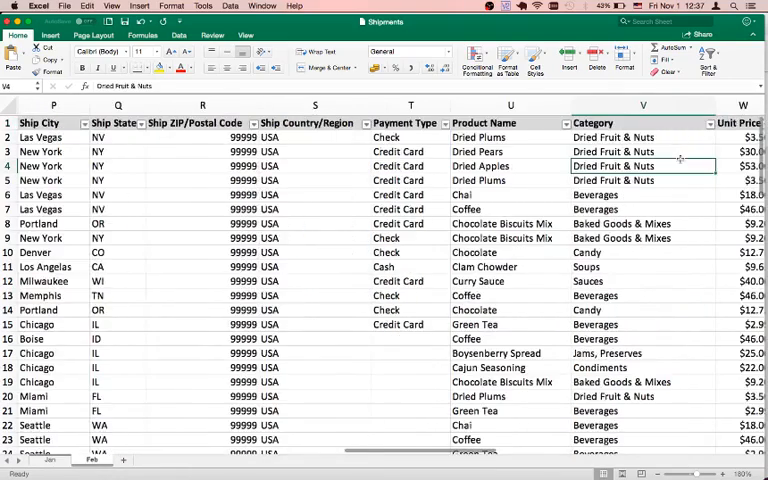
{"action": "scroll", "scroll_direction": "right", "scroll_amount": 3}
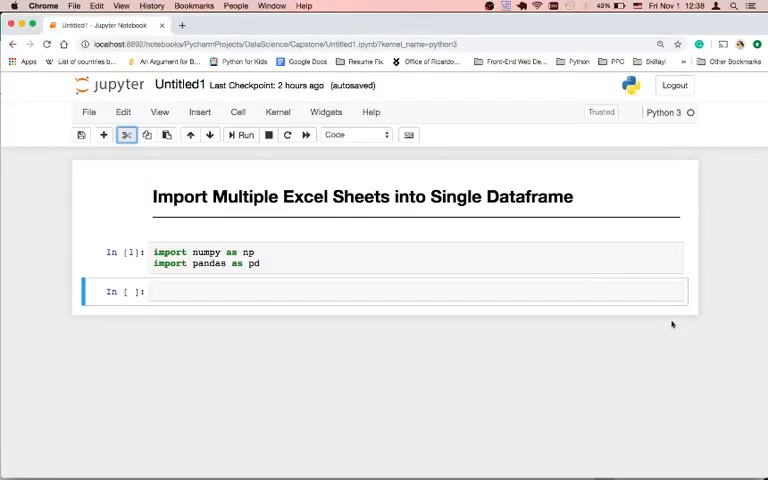
Write and run shipments = pd.read_excel('Shipments.xlsx', sheet_name=None), trying ['Jan','Feb'] first.
{"action": "type", "text": "shi"}
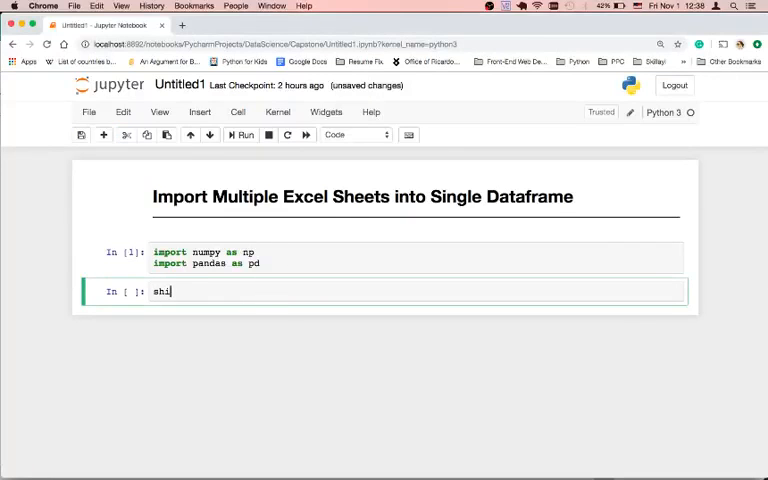
{"action": "type", "text": "pments = pd."}
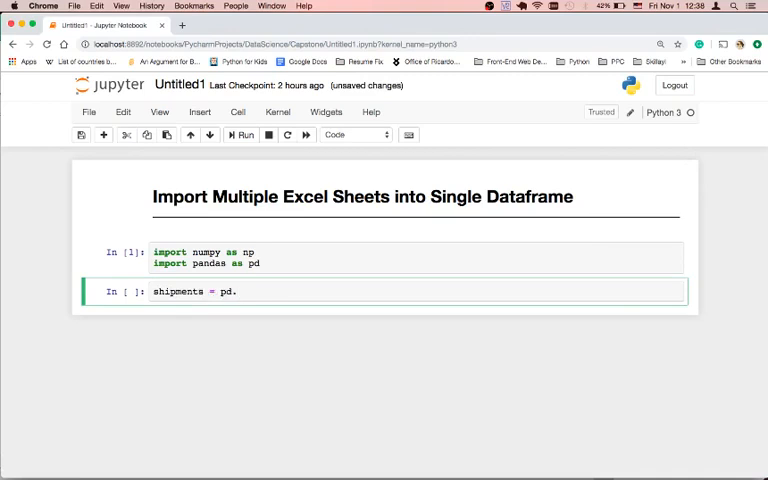
{"action": "type", "text": "read_excel('"}
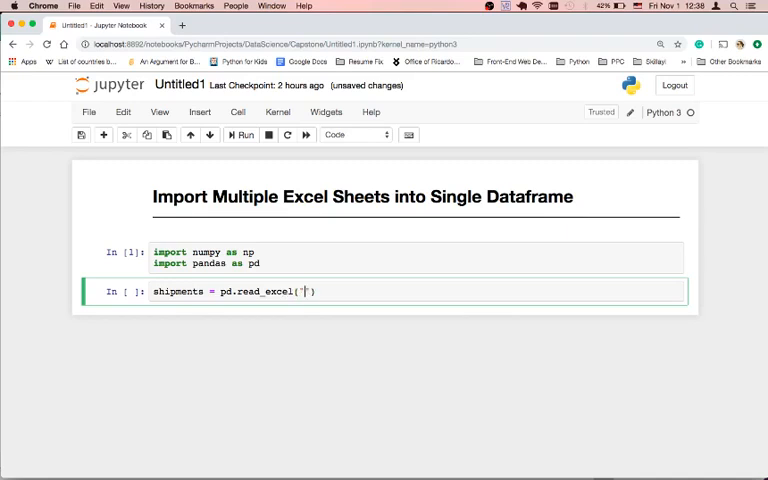
{"action": "type", "text": "Shipments.xlsx"}
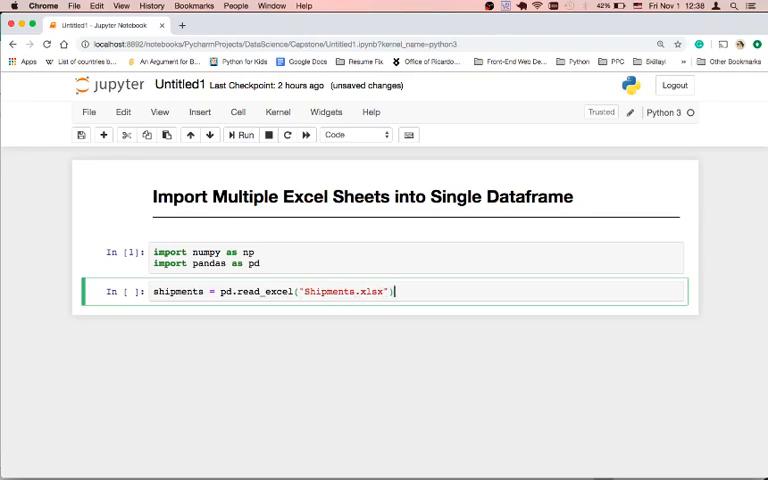
{"action": "type", "text": ","}
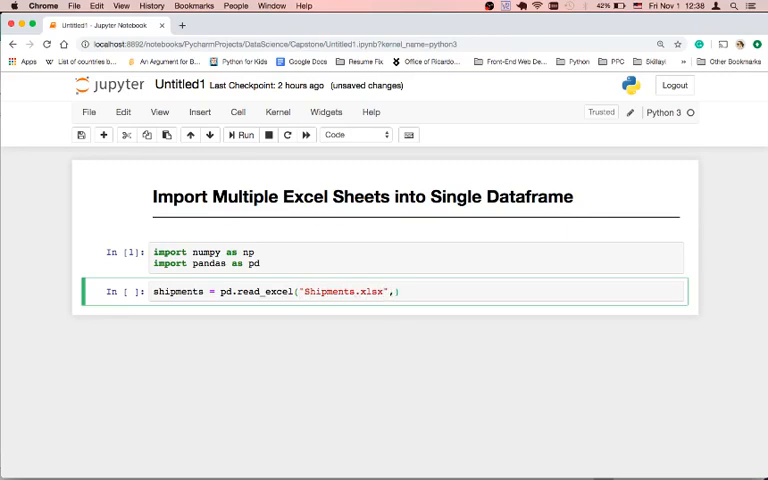
{"action": "type", "text": "sheetn"}
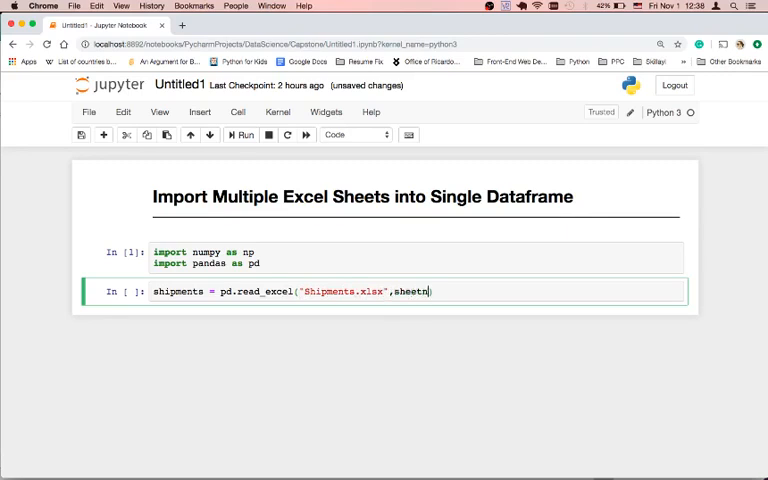
{"action": "type", "text": "_name=["}
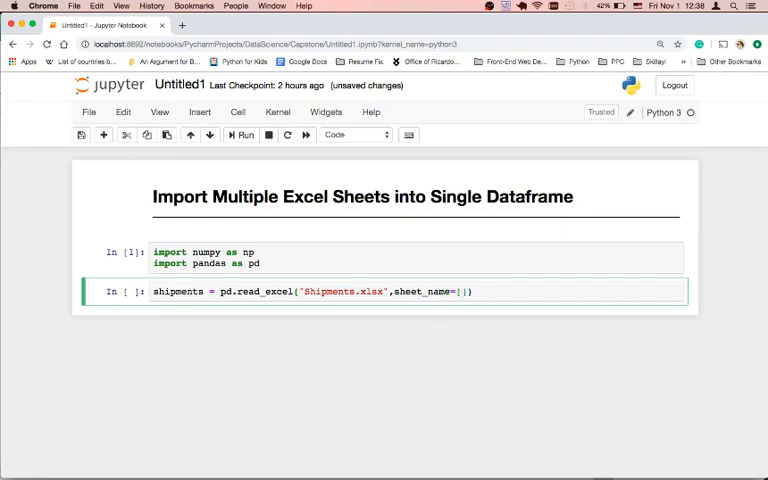
{"action": "type", "text": "'Jan'"}
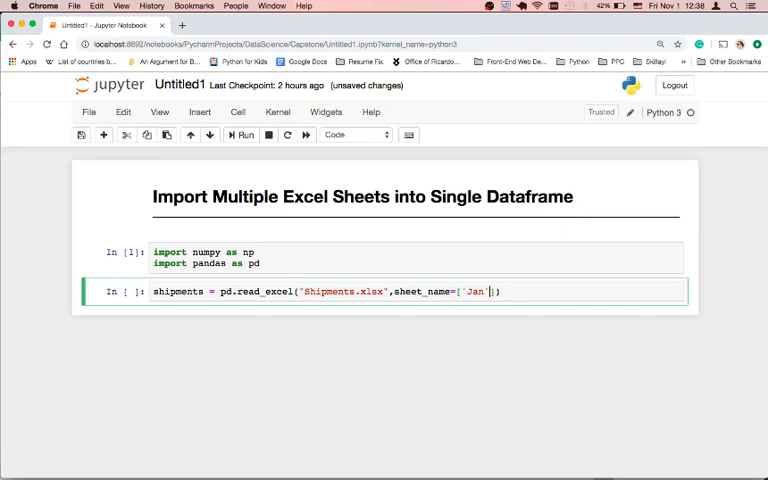
{"action": "type", "text": ",'Feb'"}
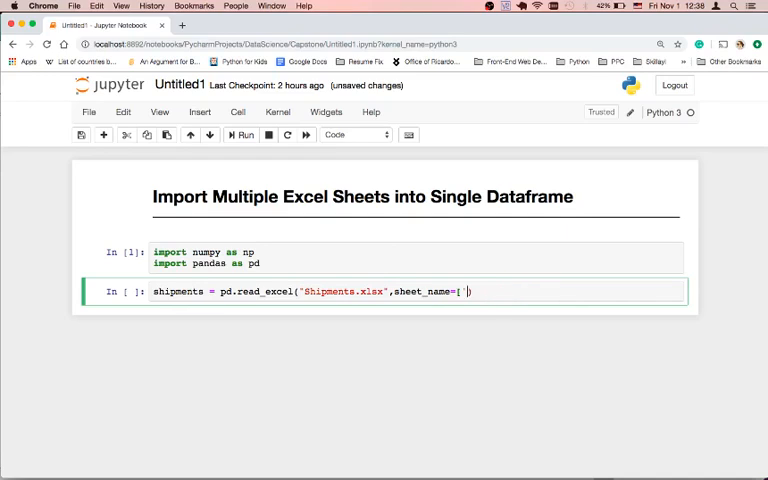
{"action": "type", "text": "None"}
{"action": "type", "text": "shipmen"}
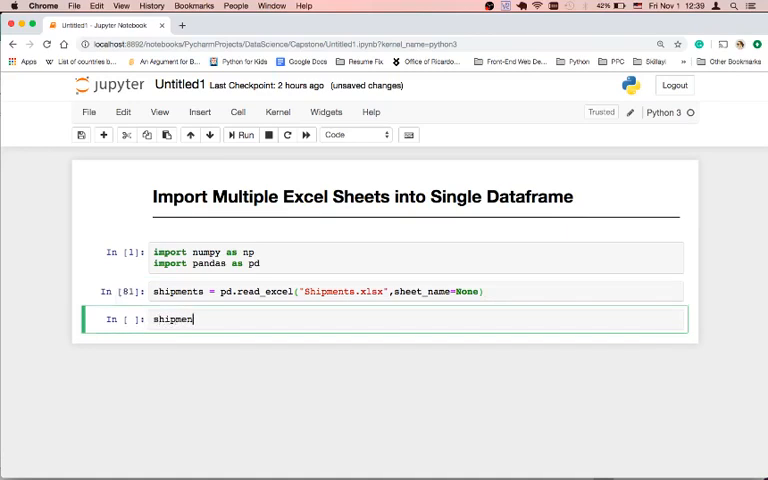
Display shipments and scroll the Jan and Feb tables, marking the '62 rows × 26 columns' line.
{"action": "type", "text": "ts"}
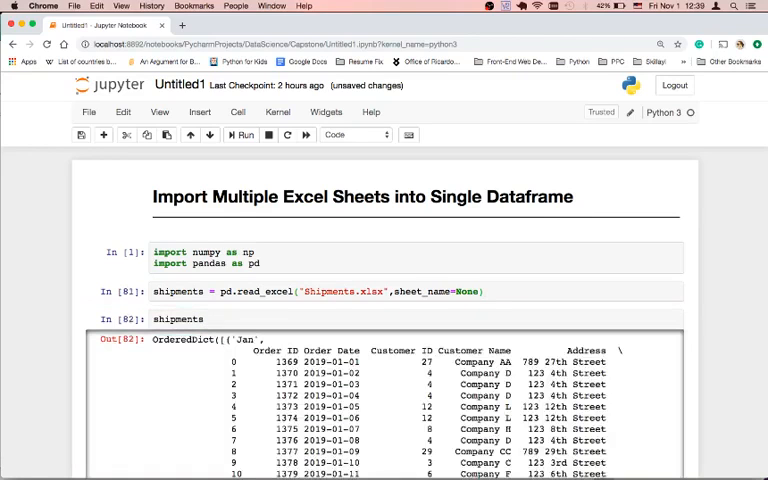
{"action": "mouse_move", "coordinate": [732, 376]}
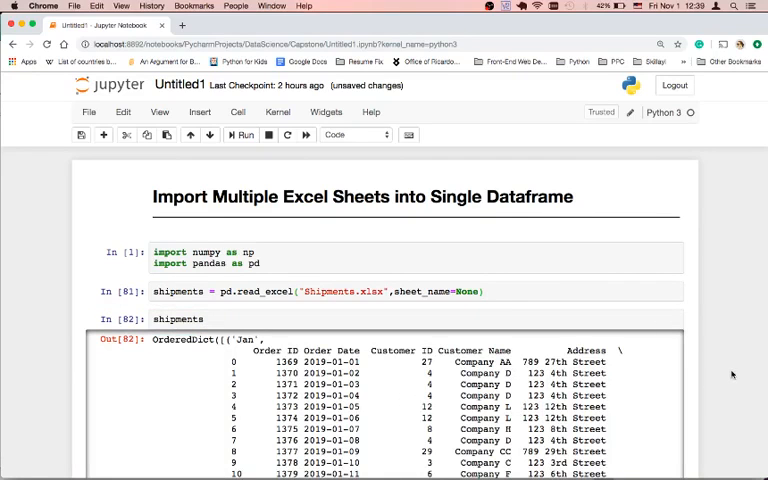
{"action": "scroll", "scroll_direction": "down", "scroll_amount": 3}
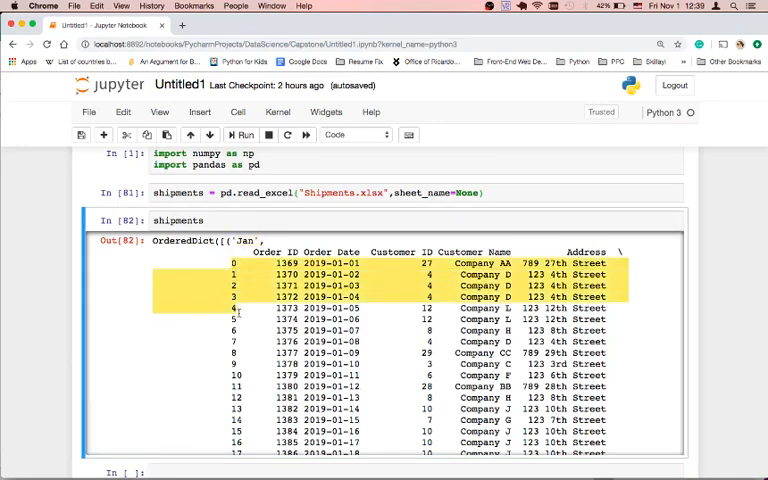
{"action": "scroll", "scroll_direction": "down", "scroll_amount": 3}
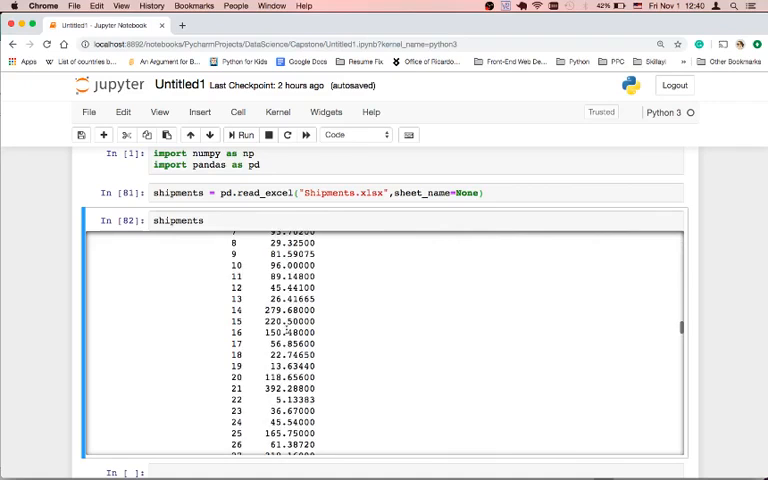
{"action": "scroll", "scroll_direction": "down", "scroll_amount": 3}
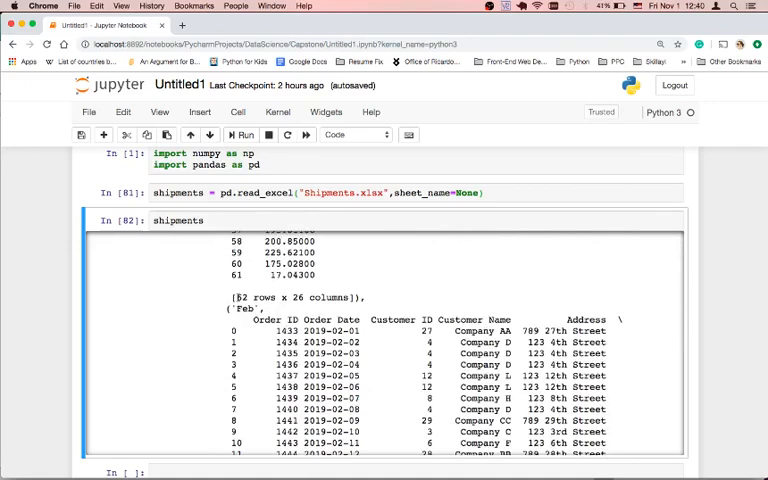
{"action": "double_click", "coordinate": [242, 308]}
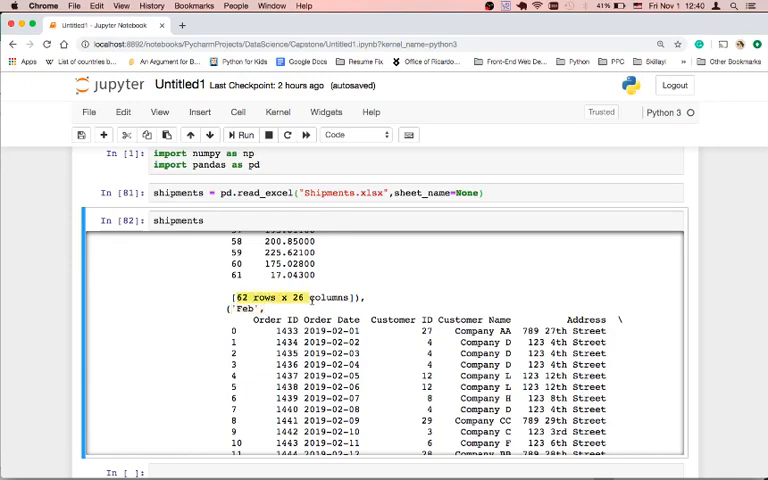
{"action": "scroll", "scroll_direction": "down", "scroll_amount": 3}
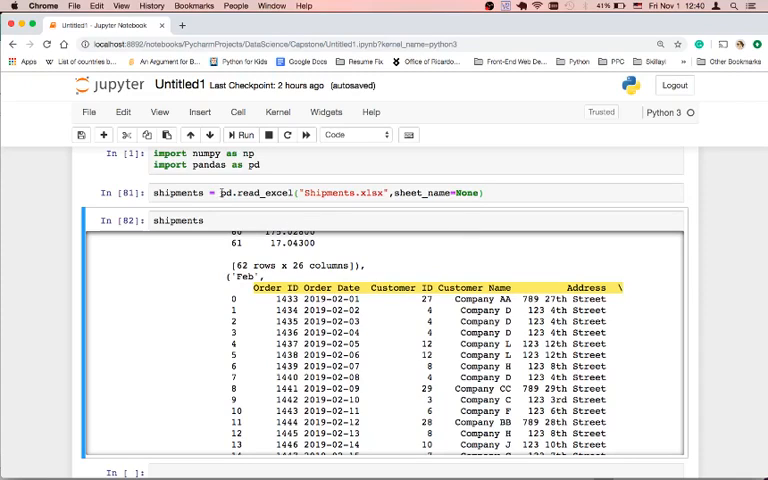
Wrap the read_excel call in pd.concat(...), rerun, and scroll the combined table.
{"action": "left_click", "coordinate": [300, 192]}
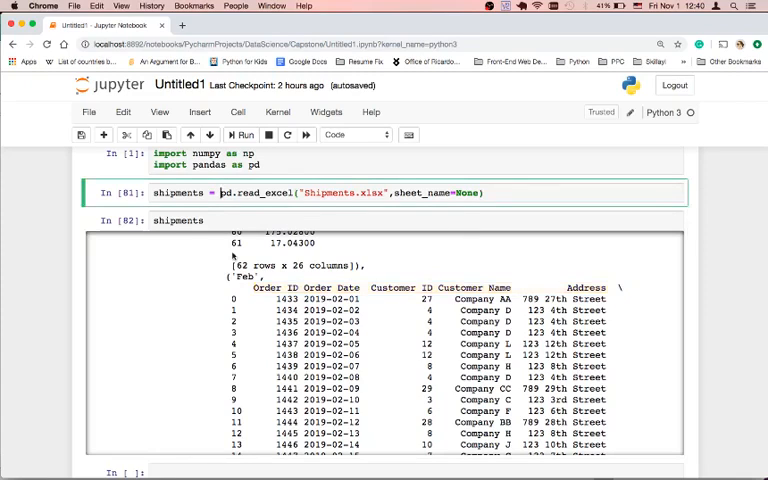
{"action": "type", "text": "copd"}
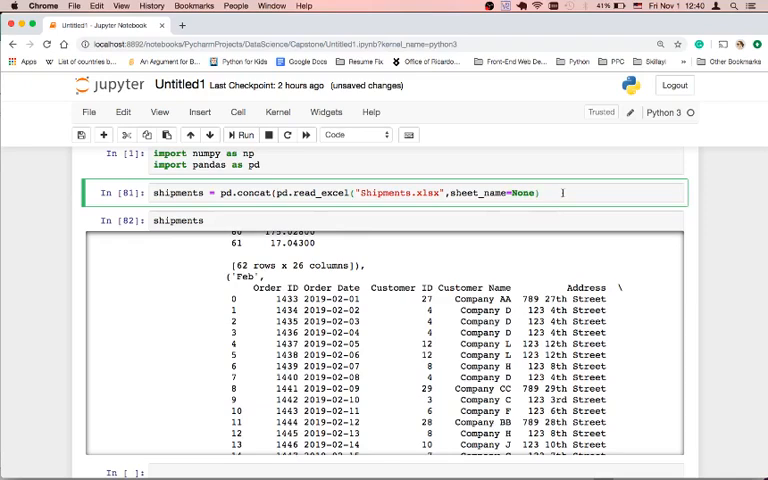
{"action": "type", "text": ")"}
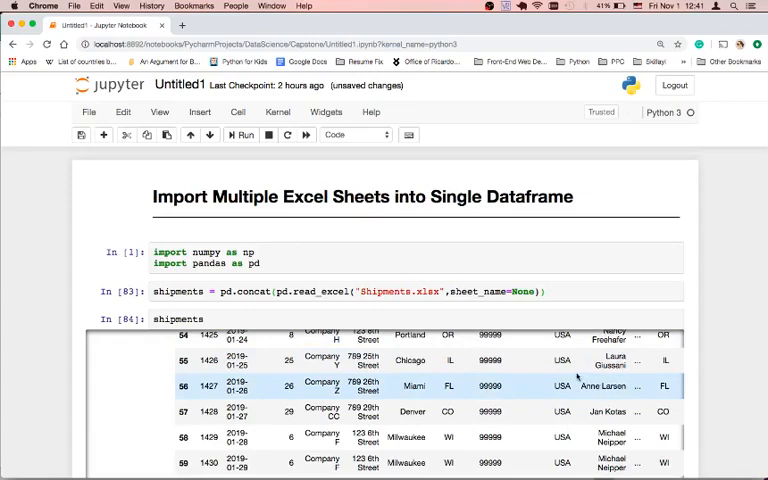
{"action": "scroll", "scroll_direction": "up", "scroll_amount": 3}
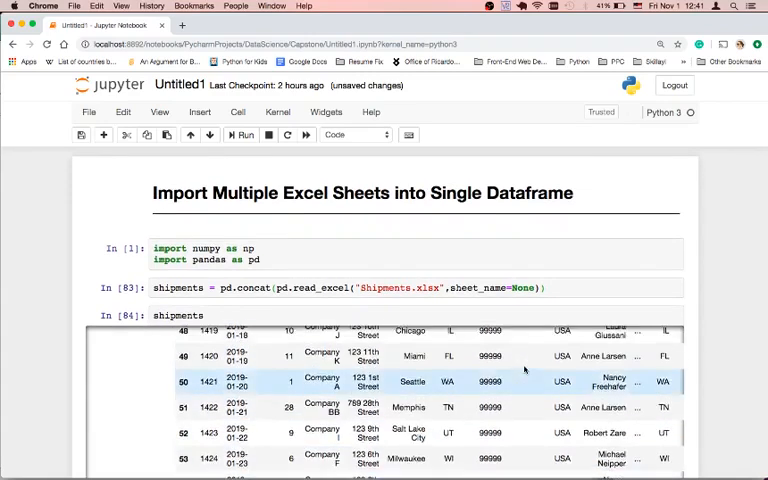
{"action": "scroll", "scroll_direction": "down", "scroll_amount": 3}
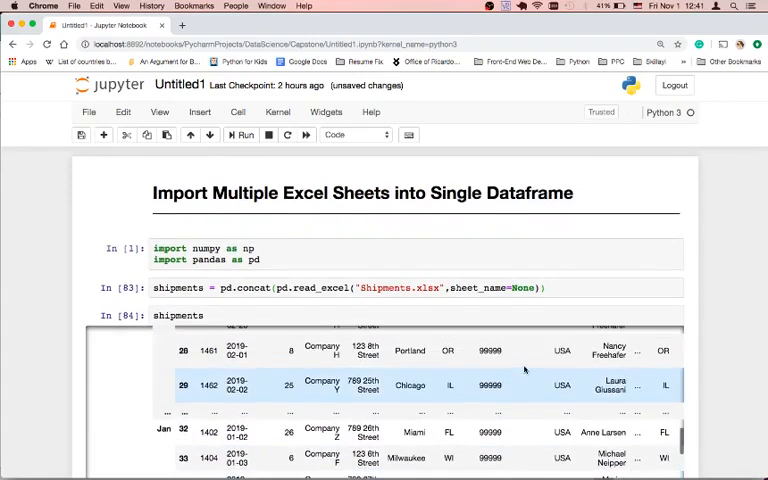
{"action": "scroll", "scroll_direction": "up", "scroll_amount": 3}
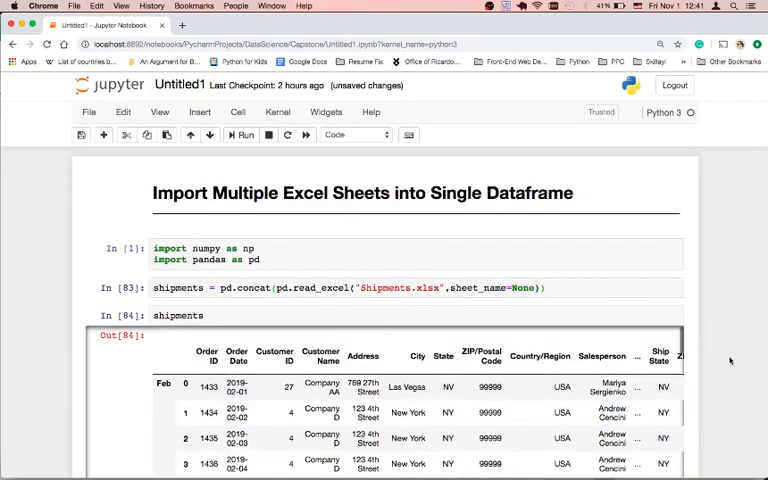
{"action": "scroll", "scroll_direction": "down", "scroll_amount": 3}
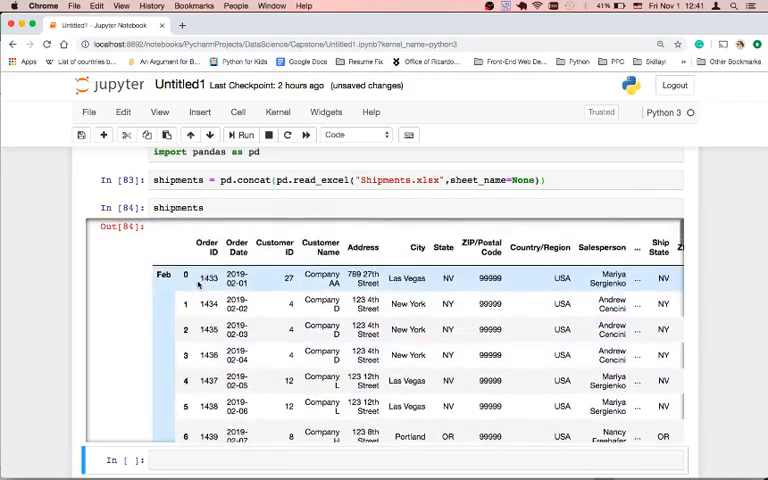
{"action": "scroll", "scroll_direction": "down", "scroll_amount": 3}
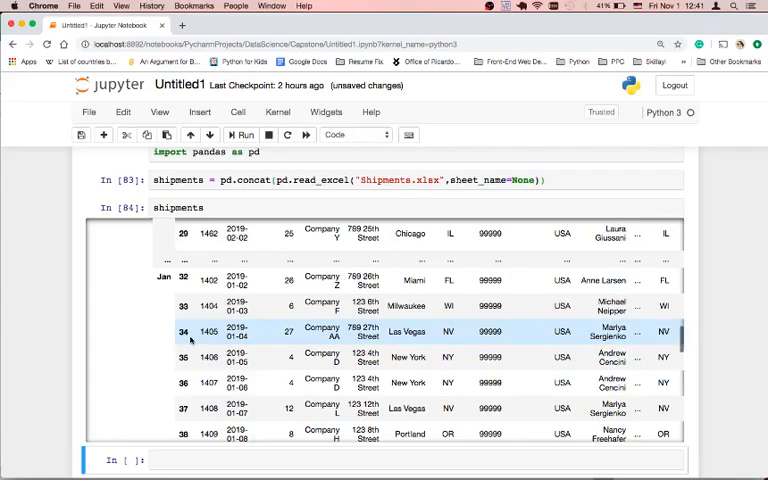
{"action": "scroll", "scroll_direction": "down", "scroll_amount": 3}
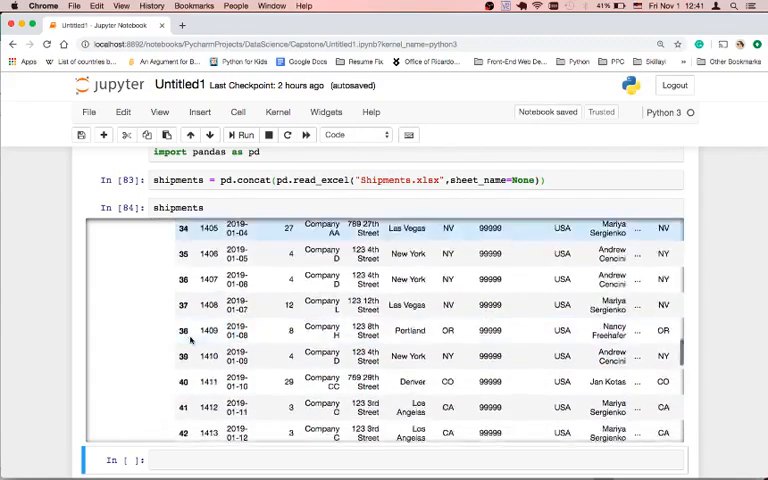
{"action": "scroll", "scroll_direction": "down", "scroll_amount": 3}
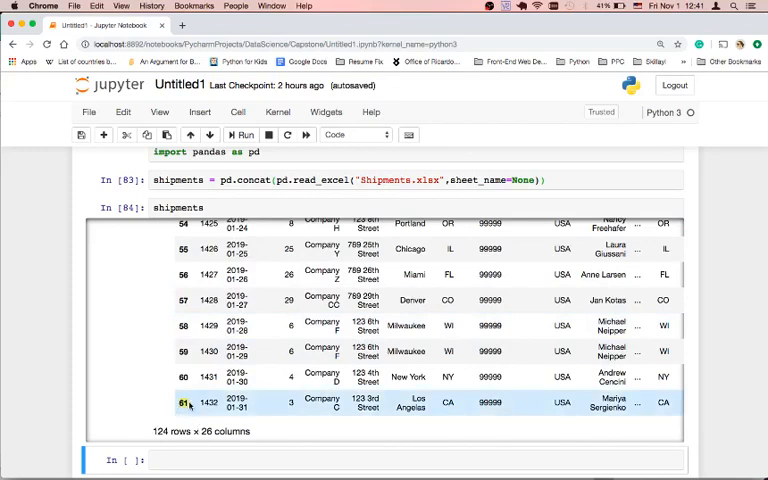
{"action": "scroll", "scroll_direction": "up", "scroll_amount": 3}
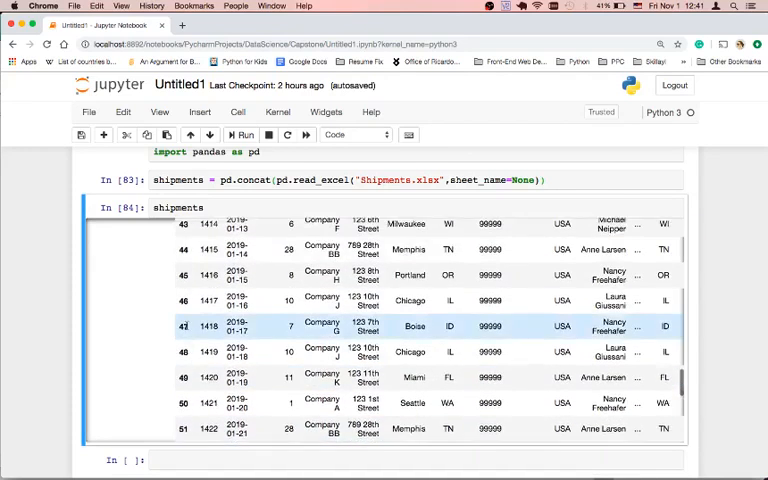
{"action": "scroll", "scroll_direction": "up", "scroll_amount": 3}
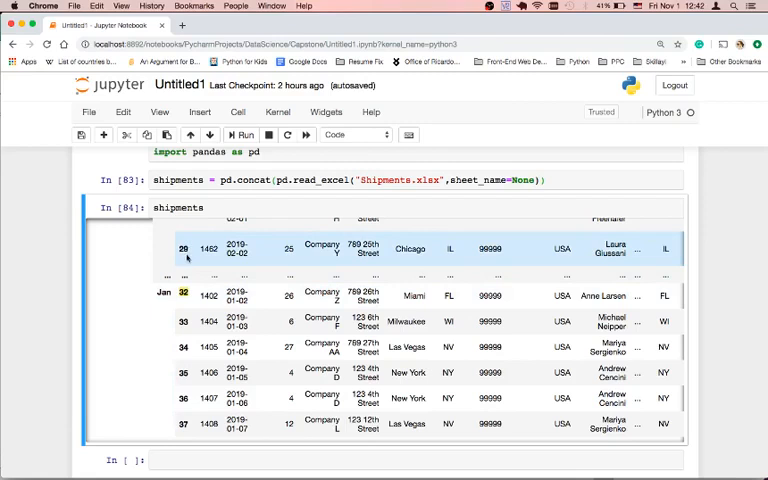
{"action": "scroll", "scroll_direction": "up", "scroll_amount": 3}
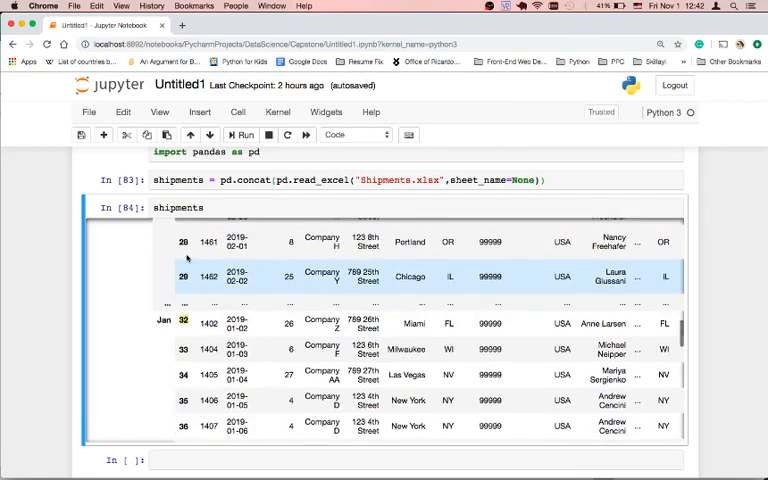
{"action": "scroll", "scroll_direction": "up", "scroll_amount": 3}
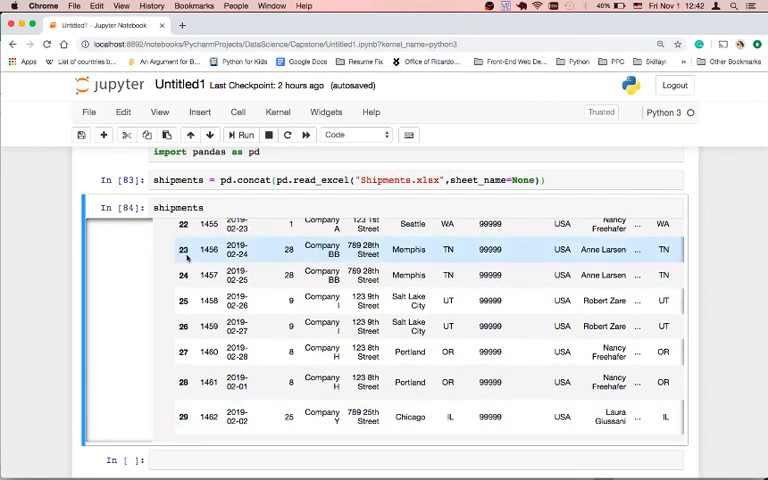
{"action": "scroll", "scroll_direction": "up", "scroll_amount": 3}
{"action": "type", "text": ","}
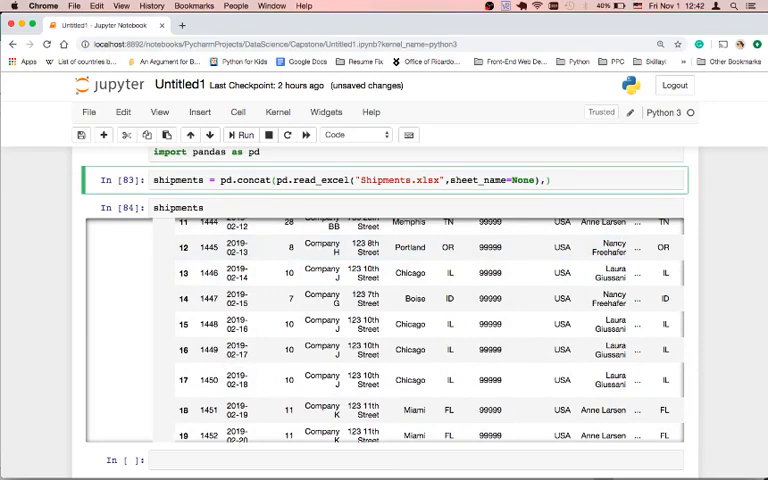
Add ignore_index=True to the pd.concat call, run it, and select the shipments cell.
{"action": "type", "text": "ignore"}
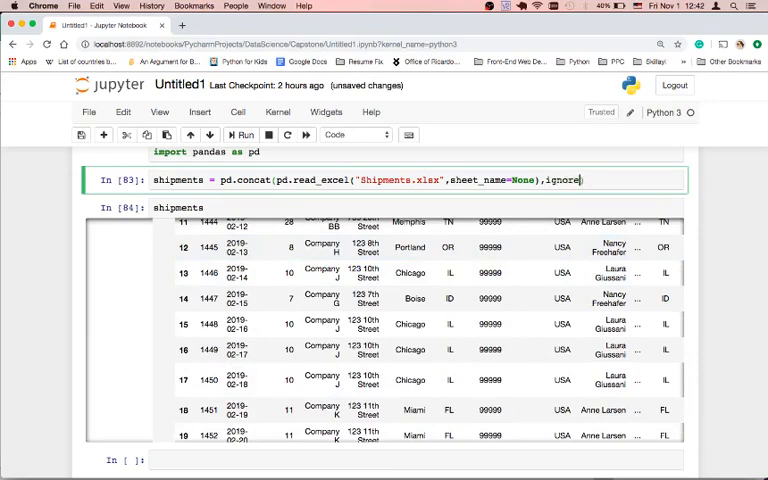
{"action": "type", "text": "_index=T"}
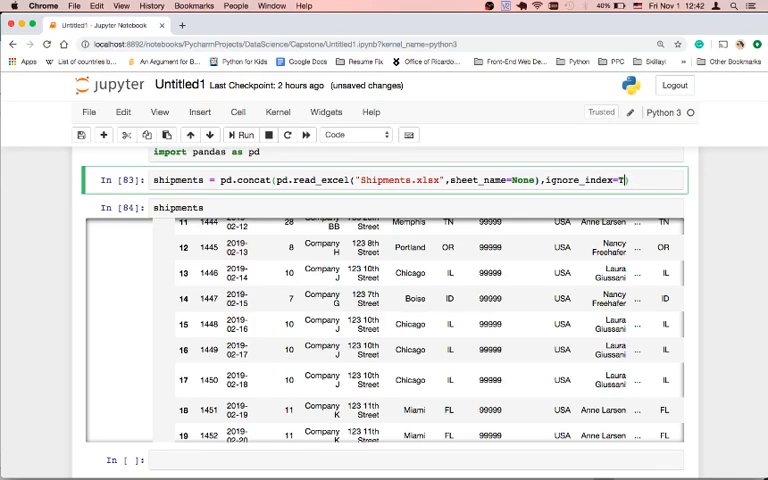
{"action": "type", "text": "ru"}
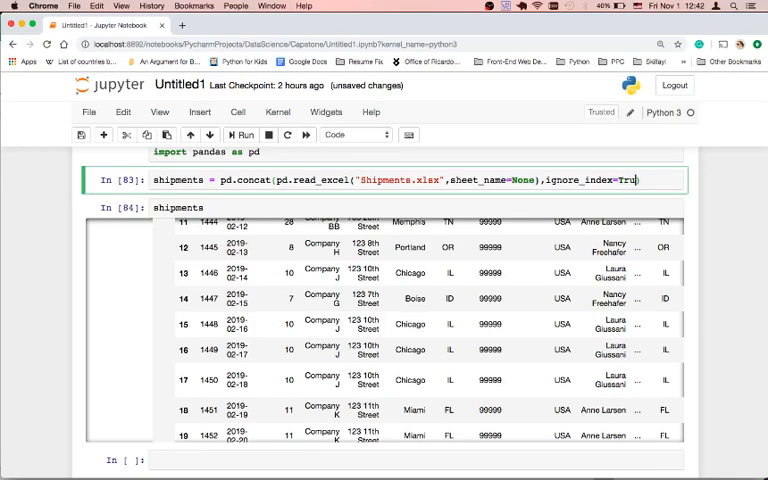
{"action": "type", "text": "e)"}
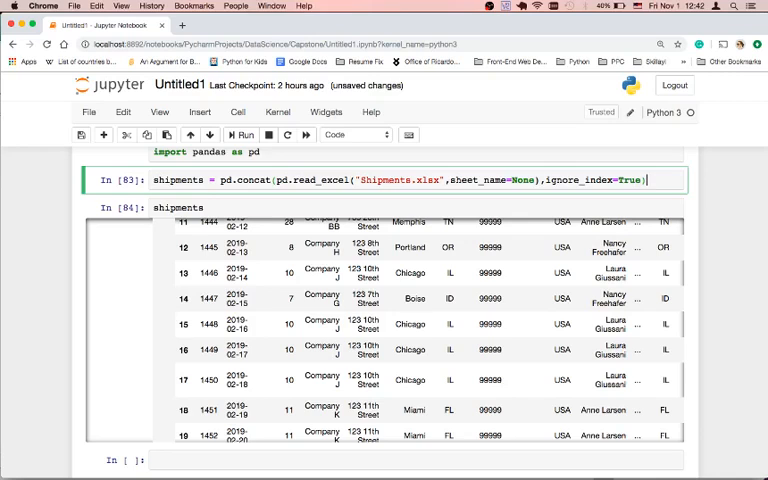
{"action": "left_click", "coordinate": [244, 136]}
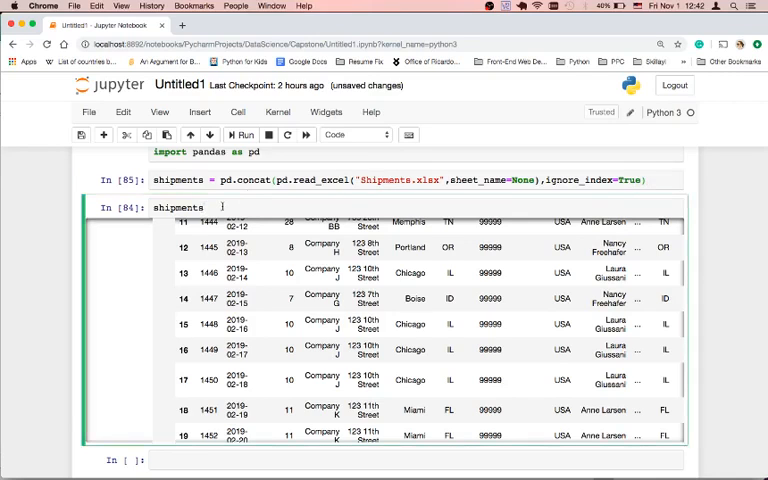
Rerun shipments and scroll the single table to confirm the 0–123 index and 124 rows.
{"action": "scroll", "scroll_direction": "up", "scroll_amount": 3}
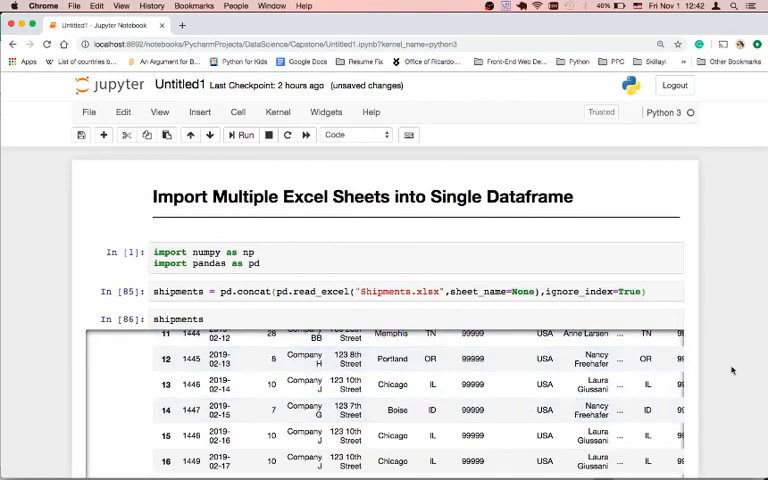
{"action": "scroll", "scroll_direction": "up", "scroll_amount": 3}
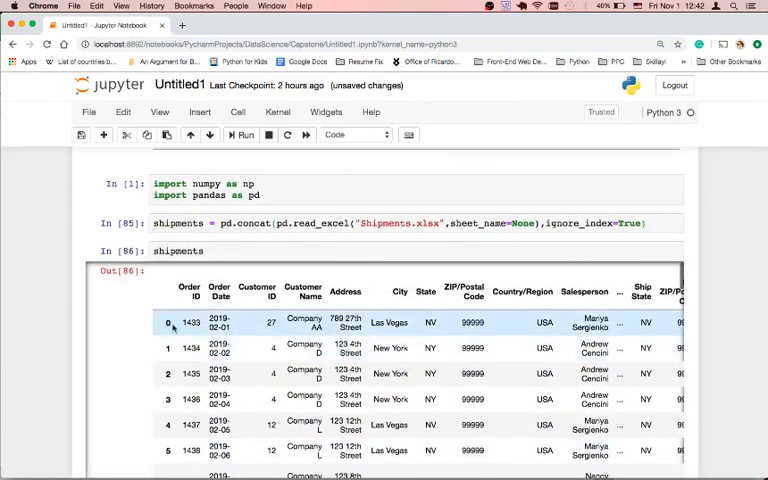
{"action": "scroll", "scroll_direction": "down", "scroll_amount": 3}
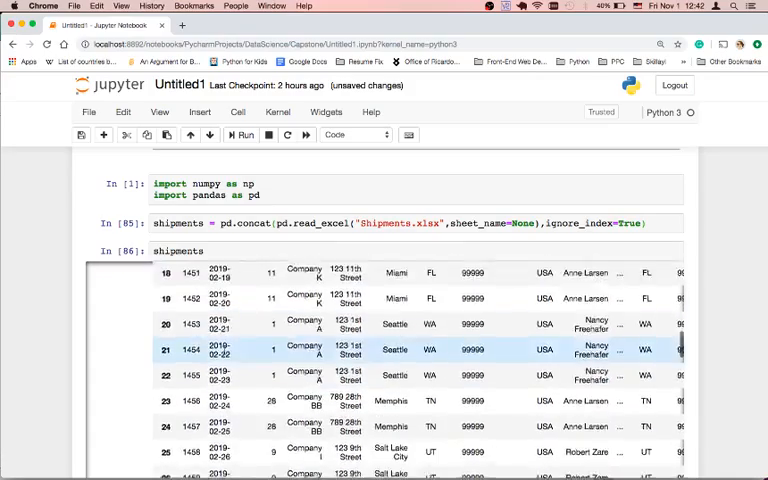
{"action": "scroll", "scroll_direction": "down", "scroll_amount": 3}
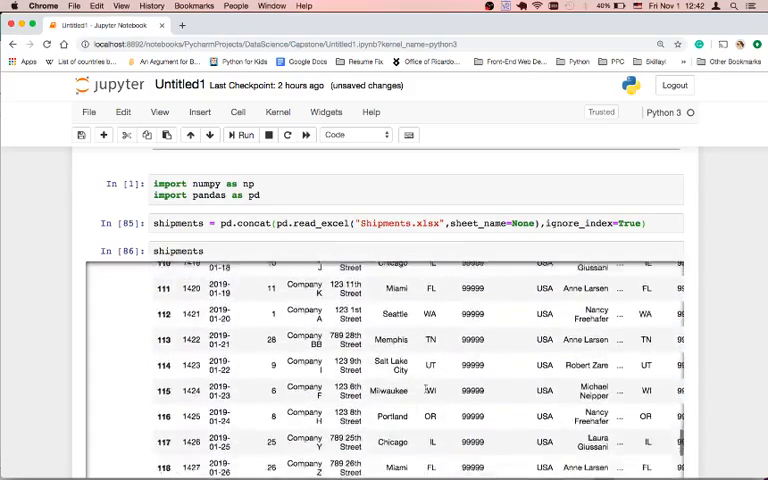
{"action": "scroll", "scroll_direction": "down", "scroll_amount": 3}
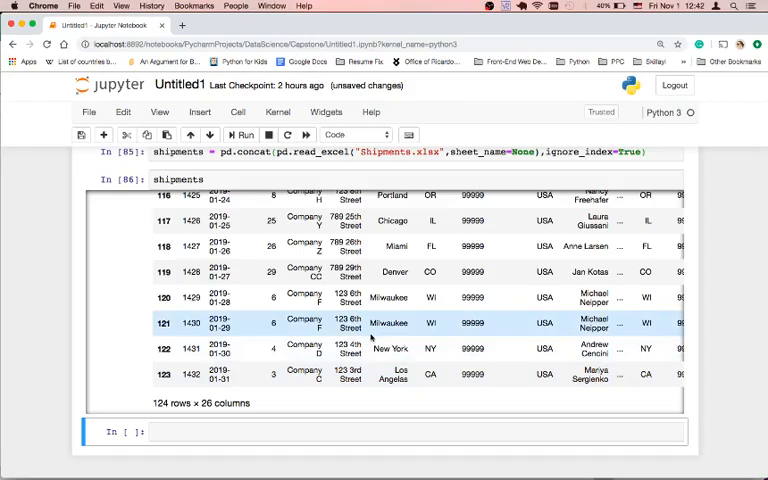
{"action": "scroll", "scroll_direction": "up", "scroll_amount": 3}
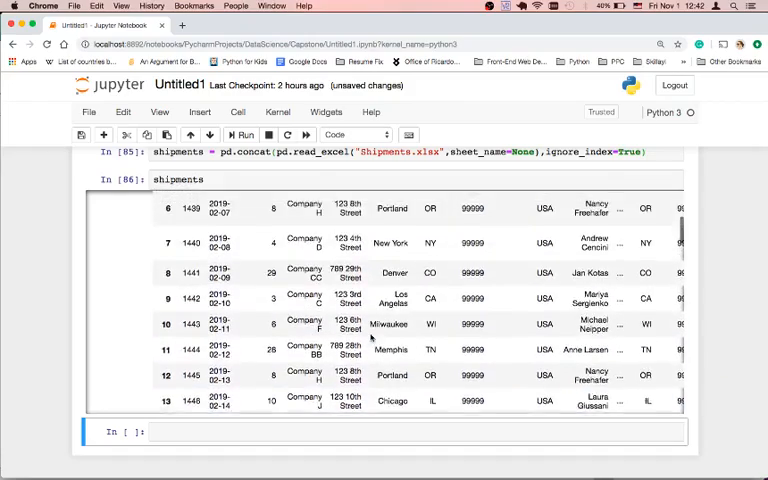
{"action": "left_click", "coordinate": [244, 136]}
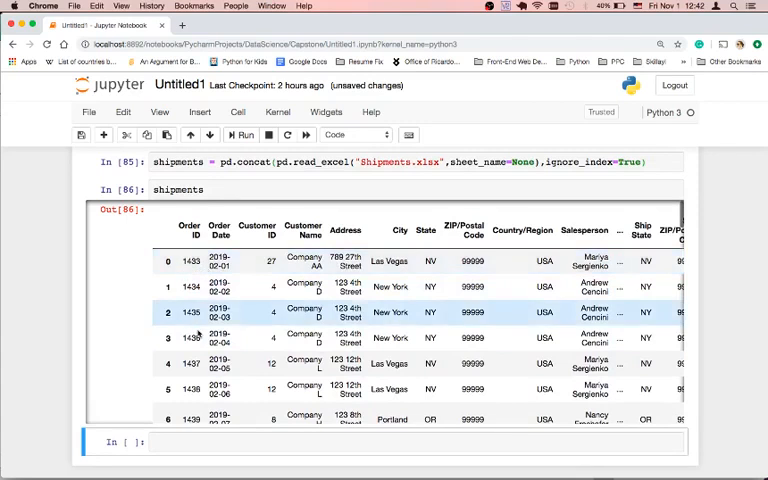
{"action": "scroll", "scroll_direction": "down", "scroll_amount": 3}
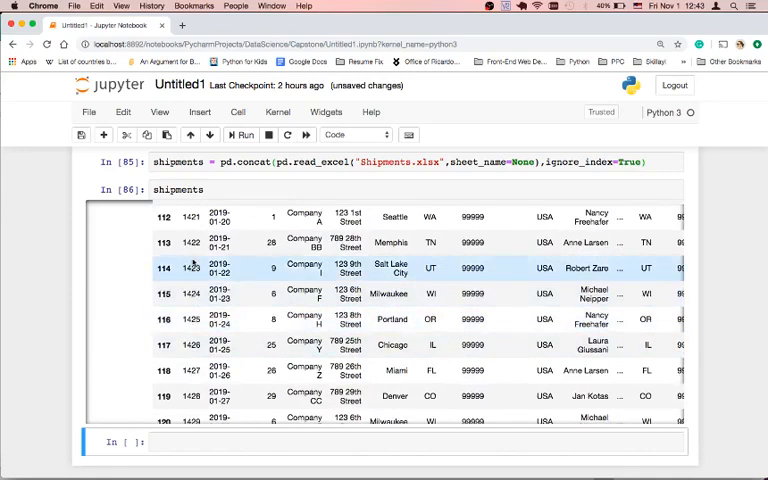
{"action": "scroll", "scroll_direction": "up", "scroll_amount": 3}
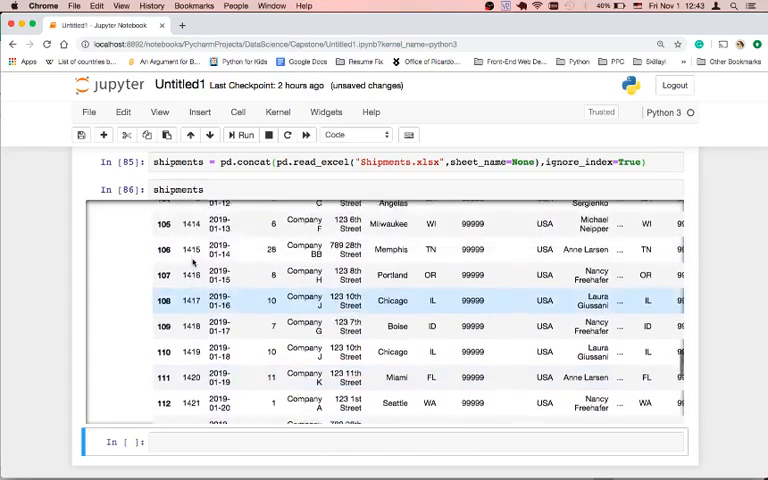
{"action": "scroll", "scroll_direction": "up", "scroll_amount": 3}
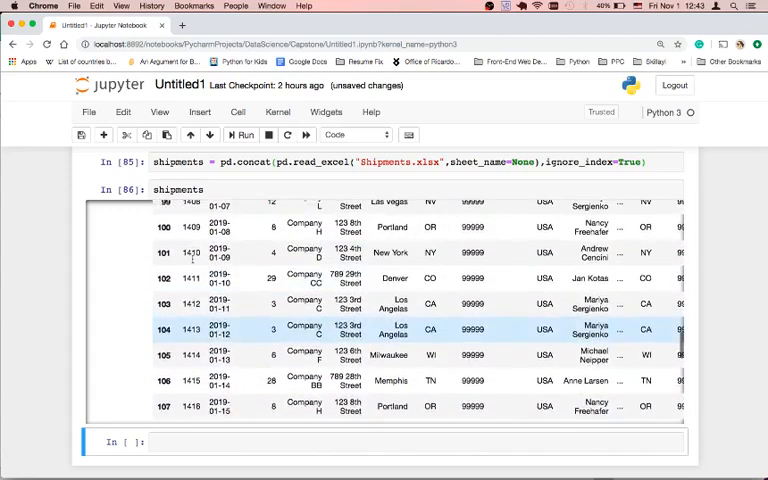
{"action": "scroll", "scroll_direction": "up", "scroll_amount": 3}
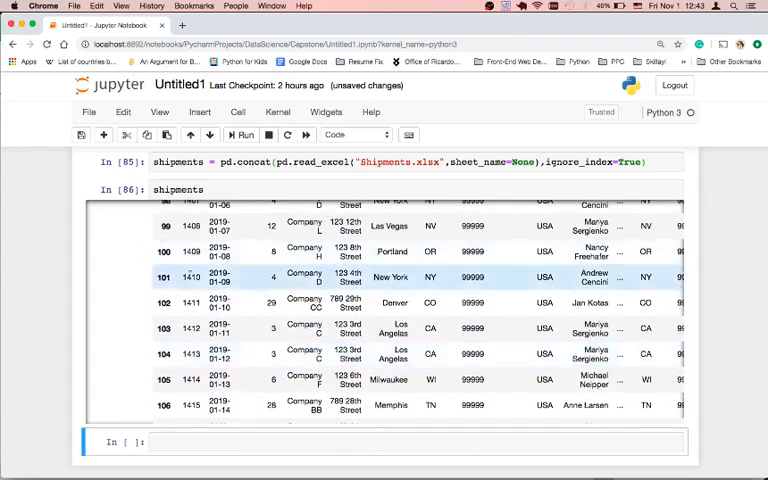